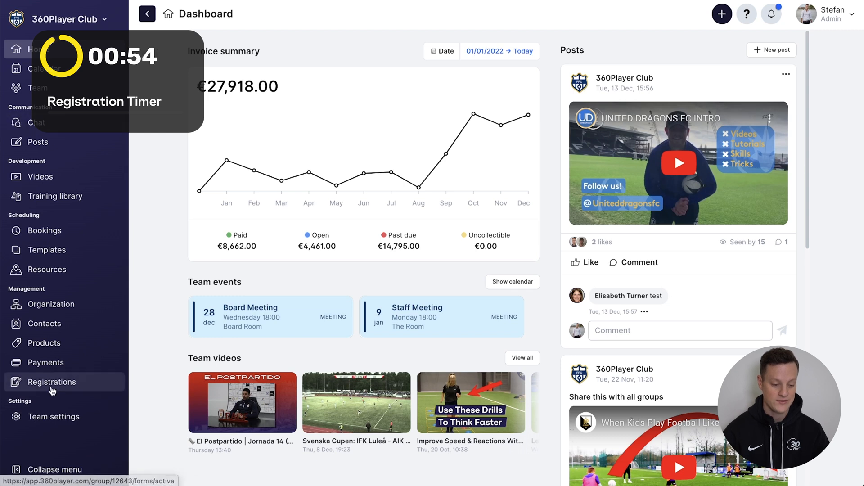
Step: Start a new registration form from Registrations and title it Club Tryout
{"action": "left_click", "coordinate": [54, 381]}
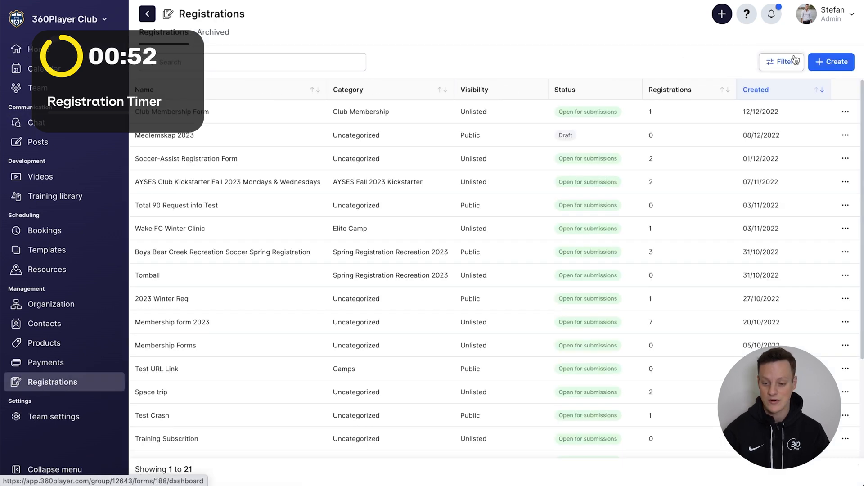
{"action": "left_click", "coordinate": [830, 62]}
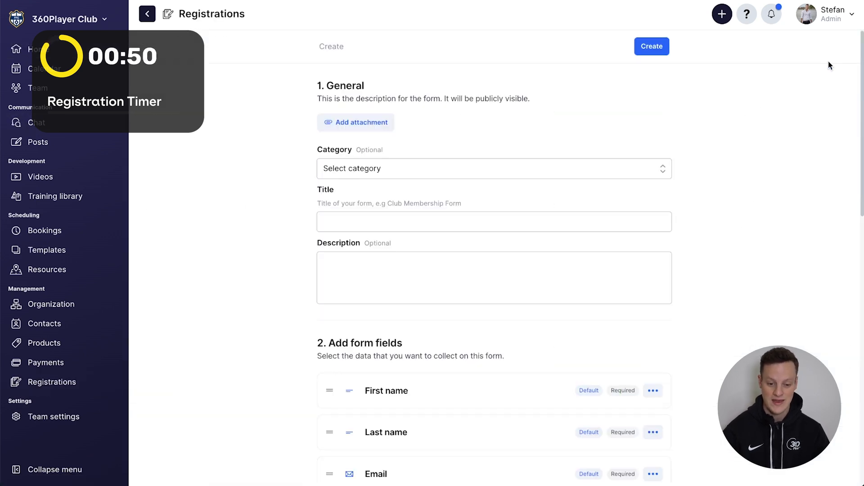
{"action": "left_click", "coordinate": [493, 221]}
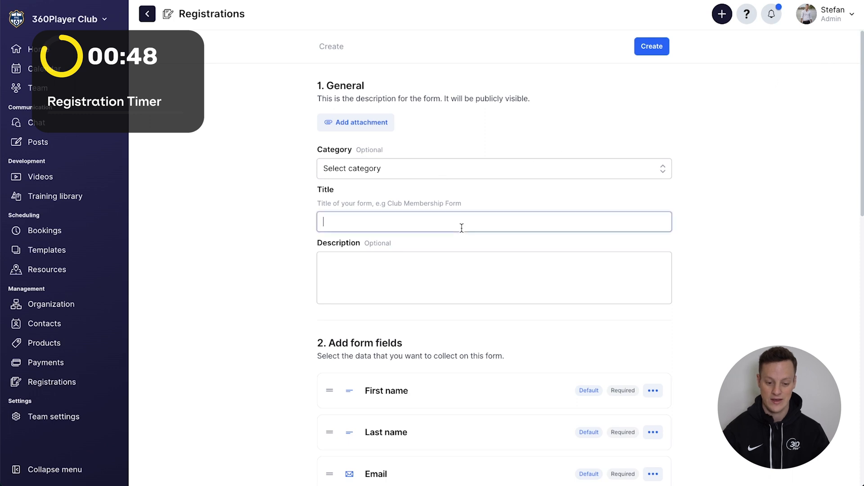
{"action": "left_click", "coordinate": [493, 222]}
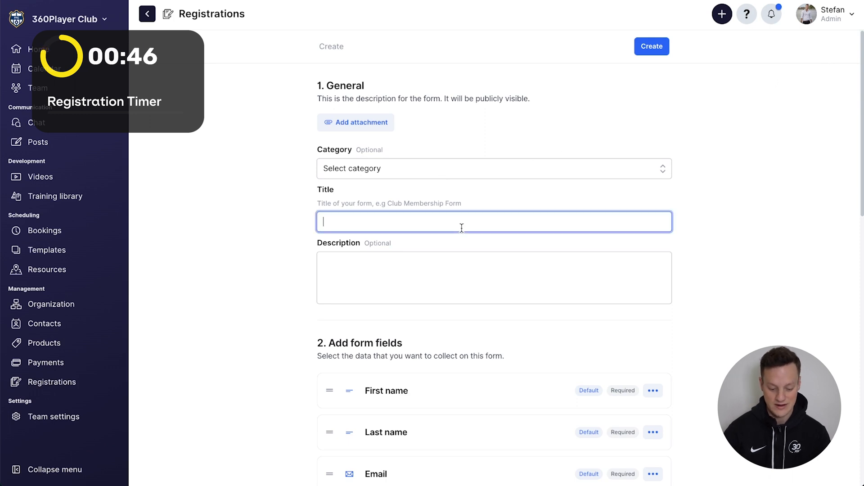
{"action": "type", "text": "Club Tryout"}
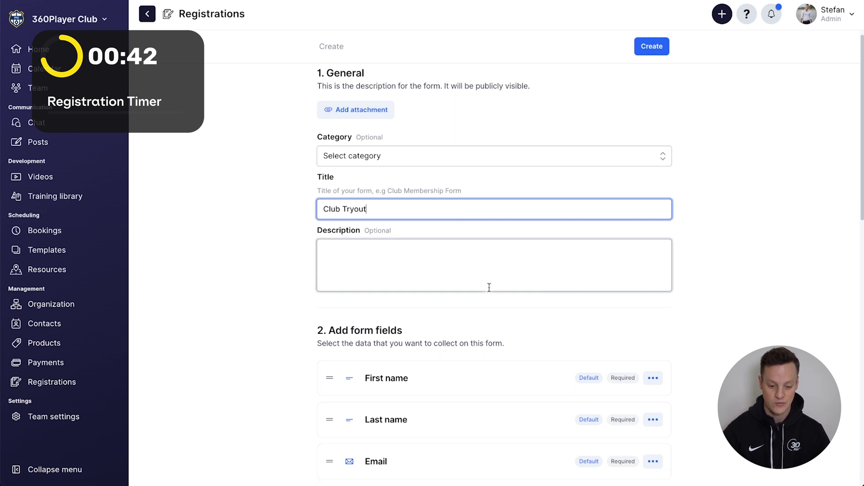
{"action": "scroll", "scroll_direction": "down", "scroll_amount": 3}
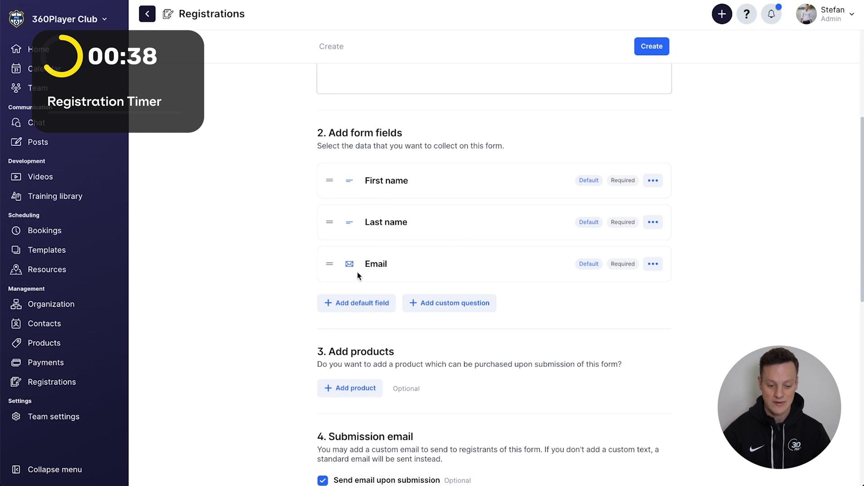
Step: Add the default Date of birth field to the form
{"action": "left_click", "coordinate": [356, 302]}
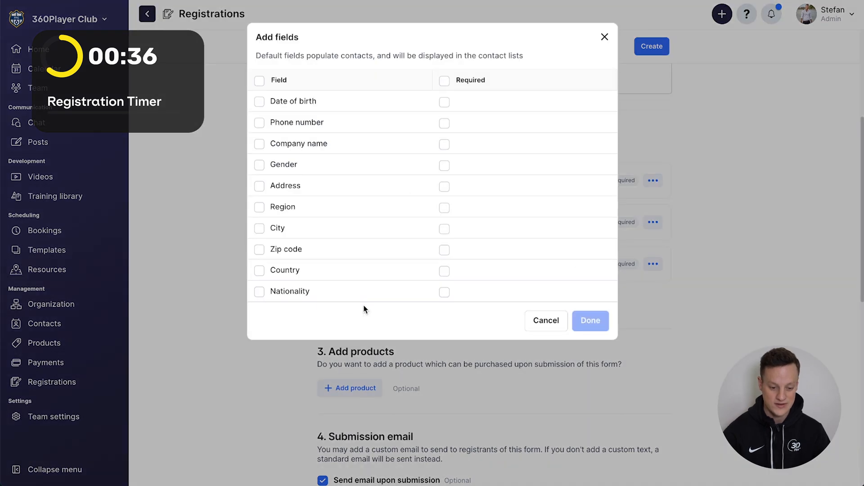
{"action": "left_click", "coordinate": [259, 102]}
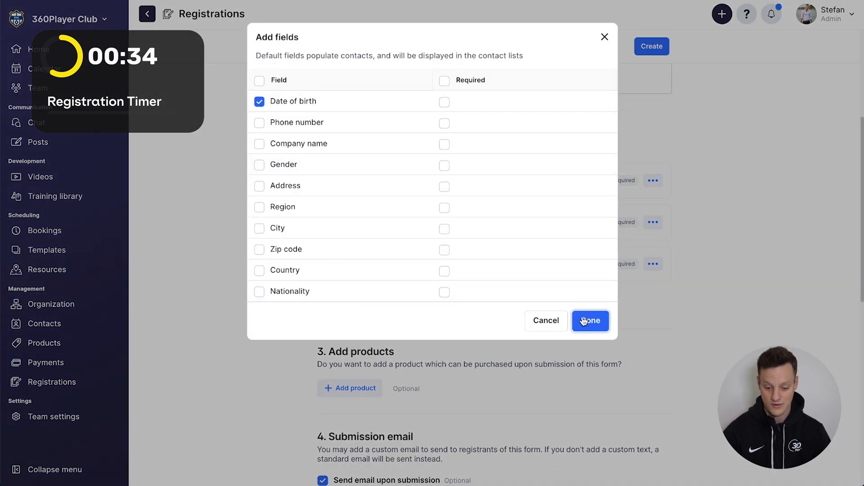
{"action": "left_click", "coordinate": [589, 321]}
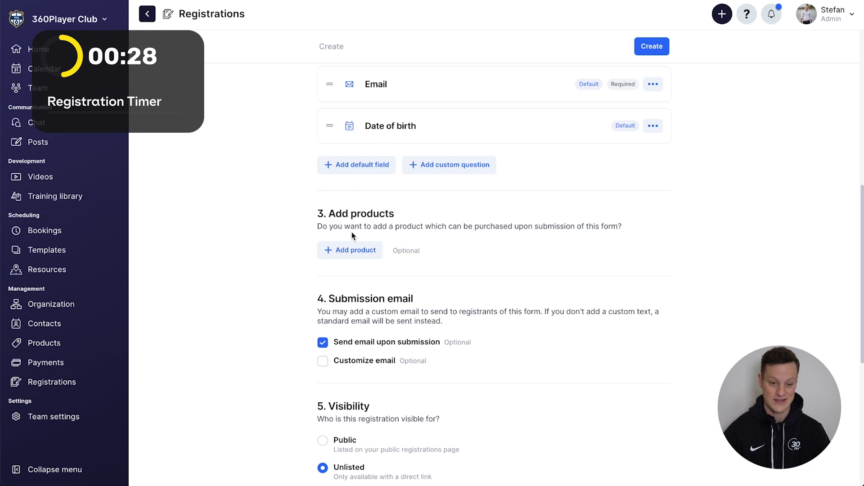
{"action": "scroll", "scroll_direction": "down", "scroll_amount": 3}
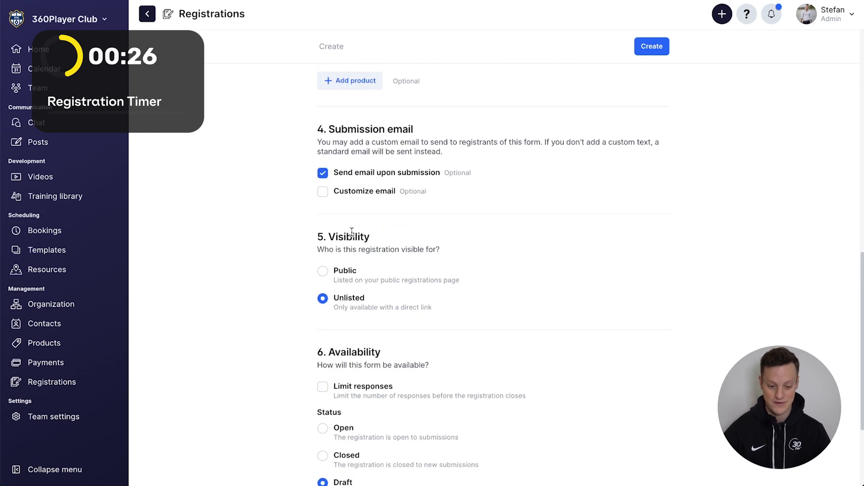
{"action": "mouse_move", "coordinate": [433, 164]}
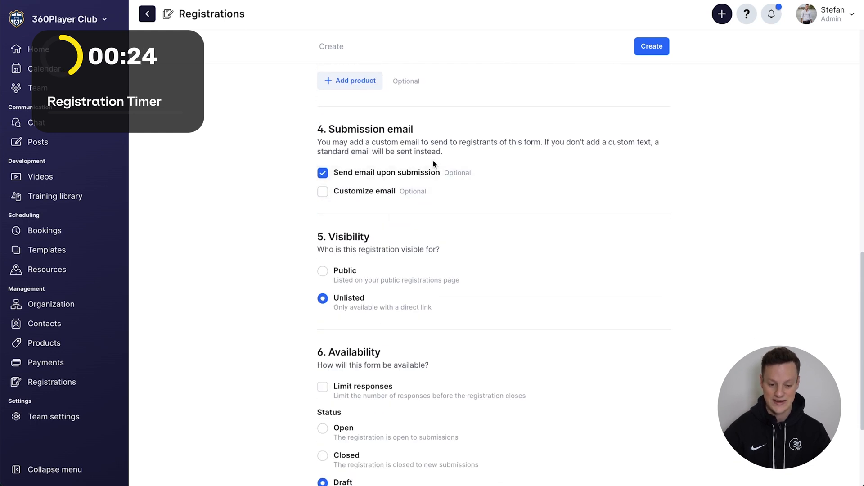
{"action": "mouse_move", "coordinate": [423, 183]}
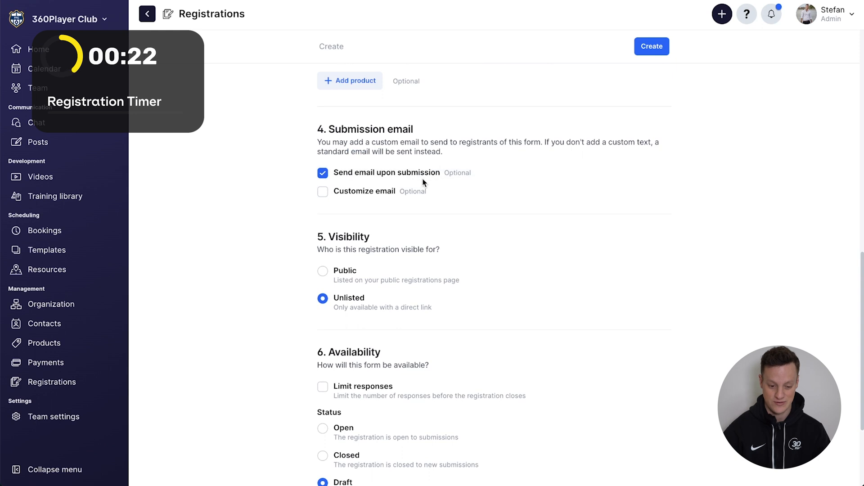
Step: Set visibility to Public and status to Open, then create the form
{"action": "left_click", "coordinate": [322, 271]}
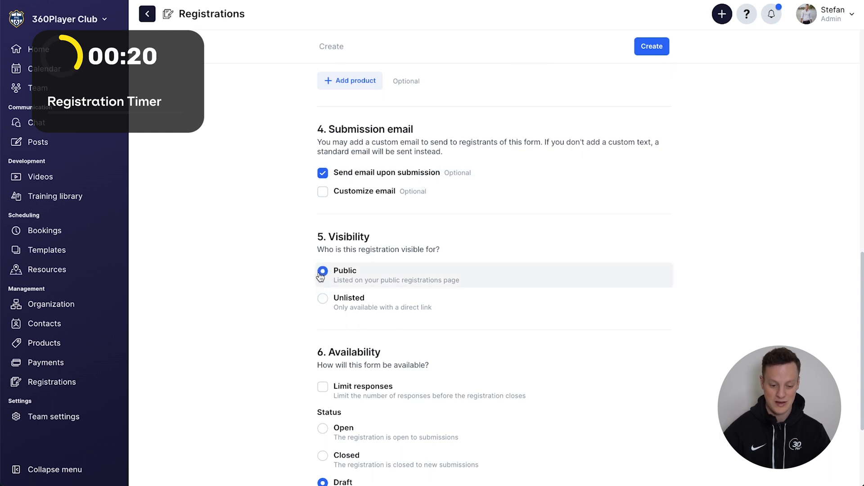
{"action": "scroll", "scroll_direction": "down", "scroll_amount": 3}
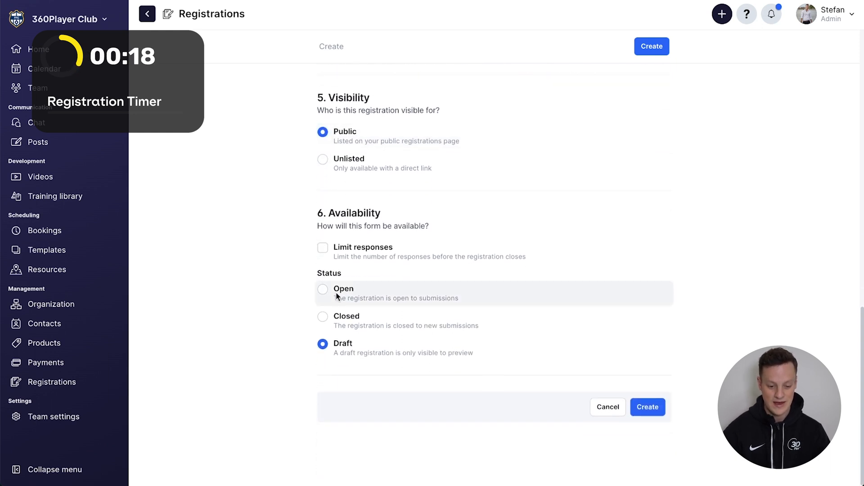
{"action": "left_click", "coordinate": [322, 289]}
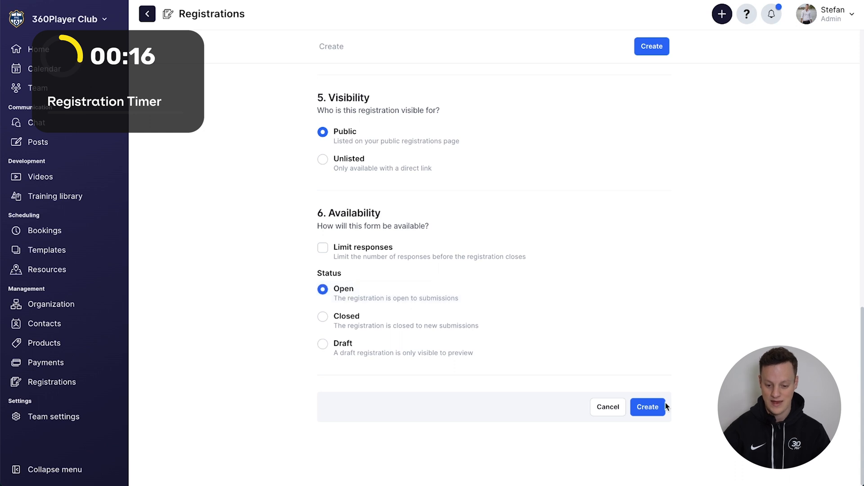
{"action": "left_click", "coordinate": [647, 407]}
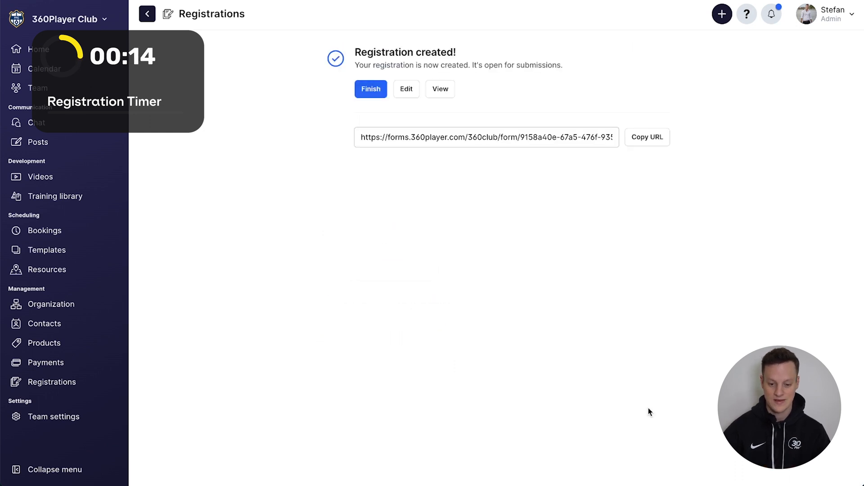
{"action": "left_click", "coordinate": [646, 137]}
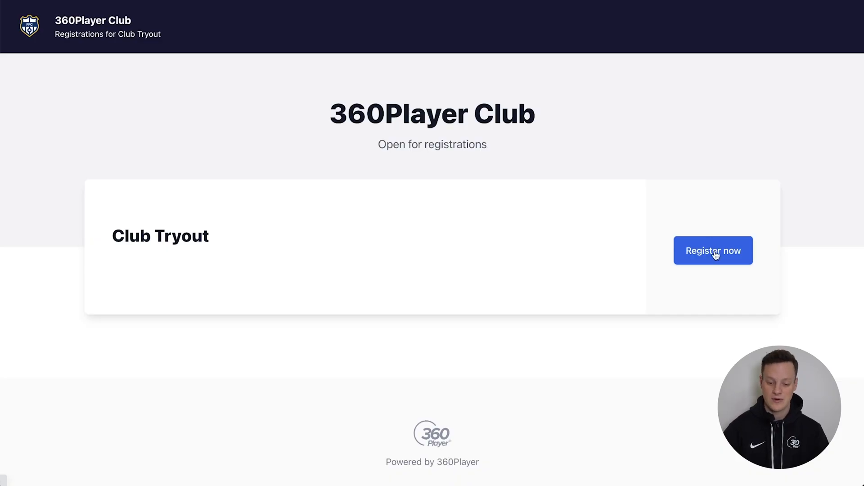
{"action": "left_click", "coordinate": [713, 250]}
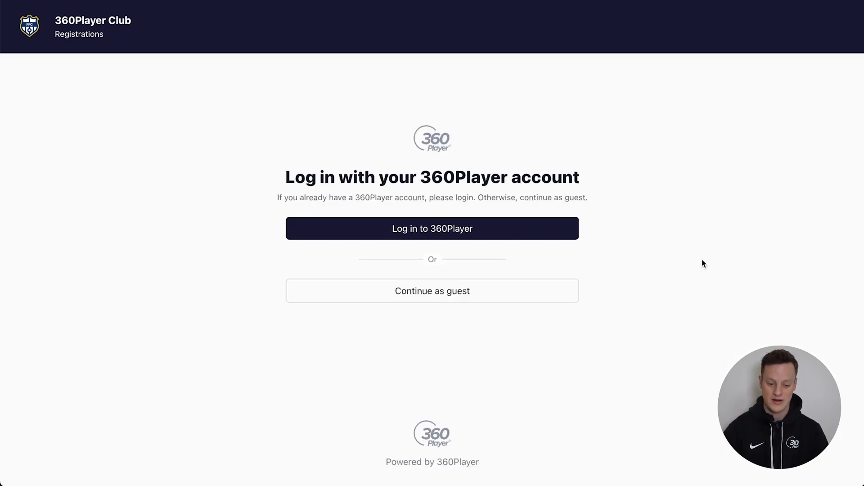
{"action": "left_click", "coordinate": [433, 291]}
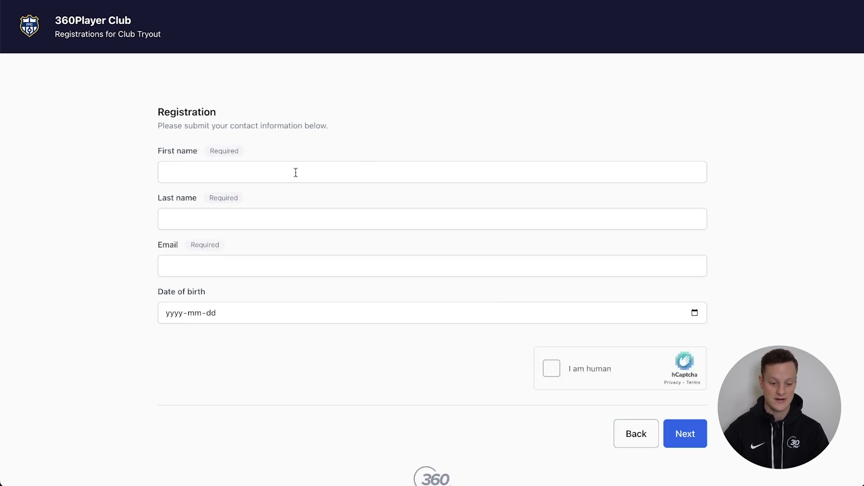
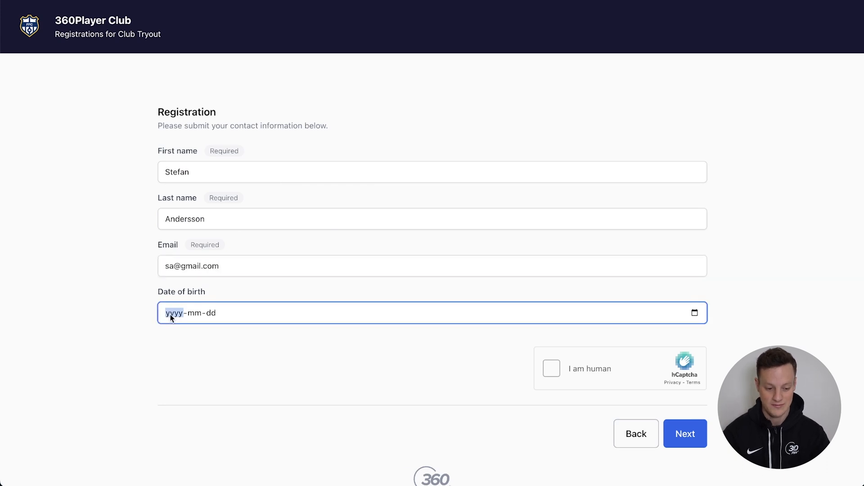
{"action": "left_click", "coordinate": [685, 434]}
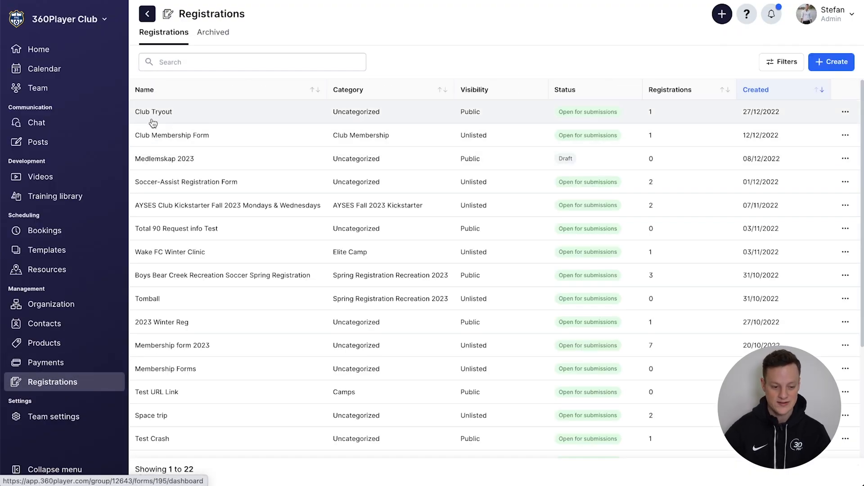
Step: View the Club Tryout overview with its one submission, then go to Products
{"action": "left_click", "coordinate": [153, 112]}
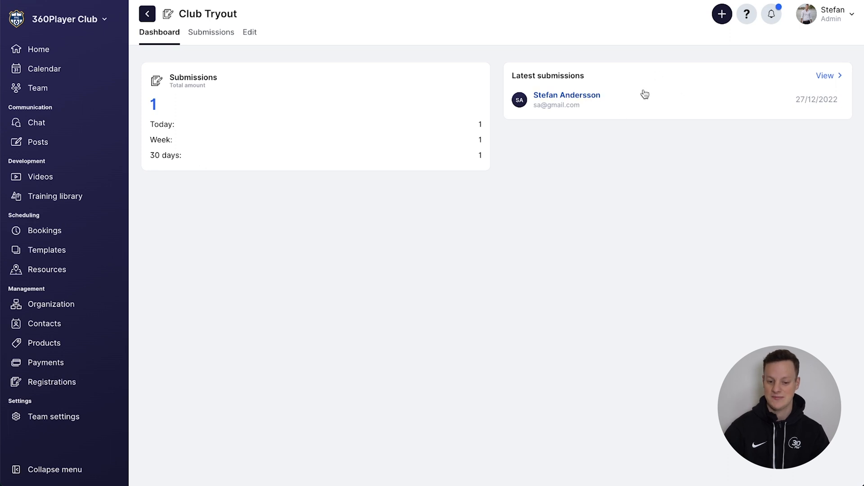
{"action": "left_click", "coordinate": [45, 343]}
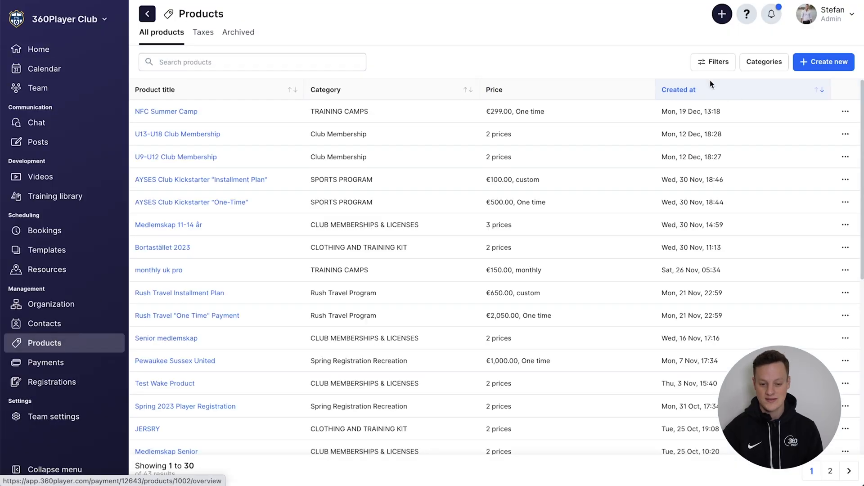
Step: Create a new product titled Fall Tryout Fee
{"action": "left_click", "coordinate": [824, 62]}
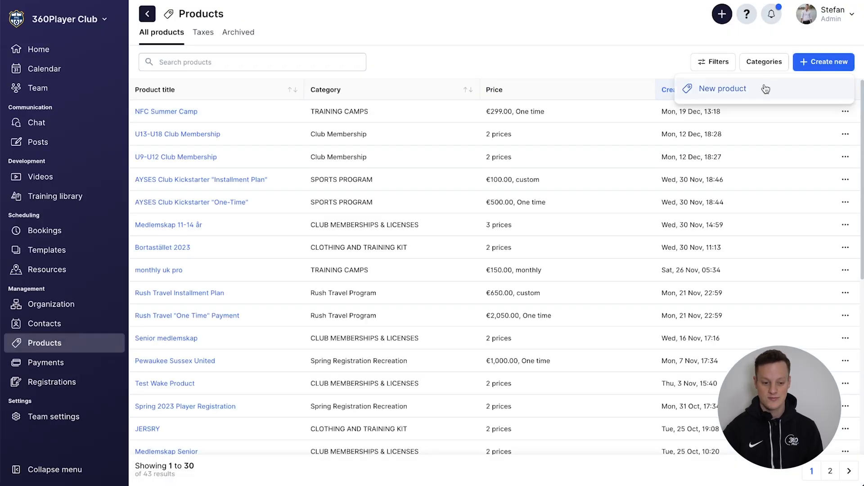
{"action": "left_click", "coordinate": [723, 88]}
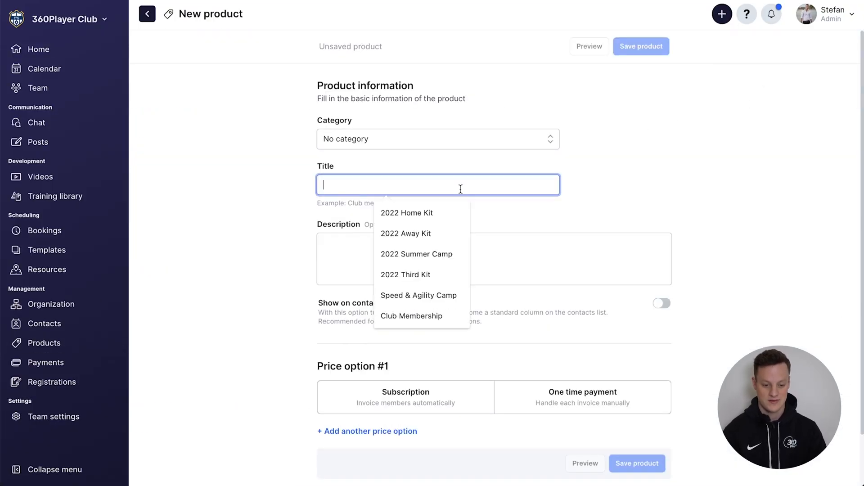
{"action": "type", "text": "Fall Tryo"}
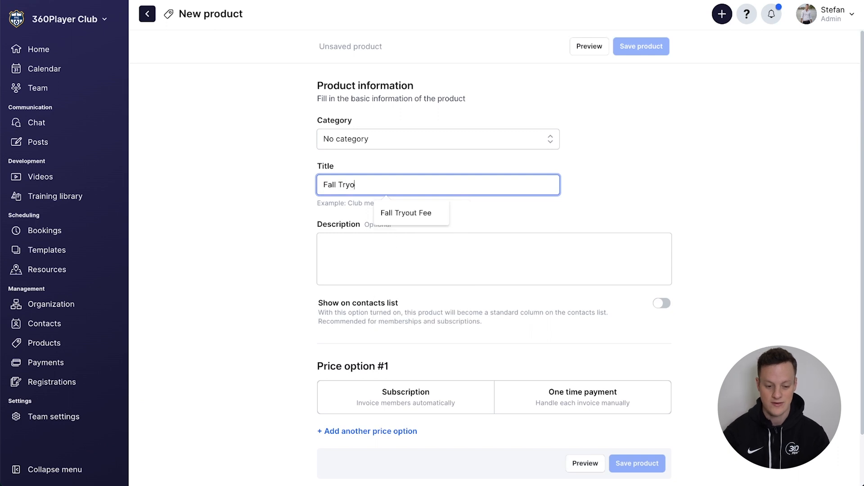
{"action": "left_click", "coordinate": [406, 213]}
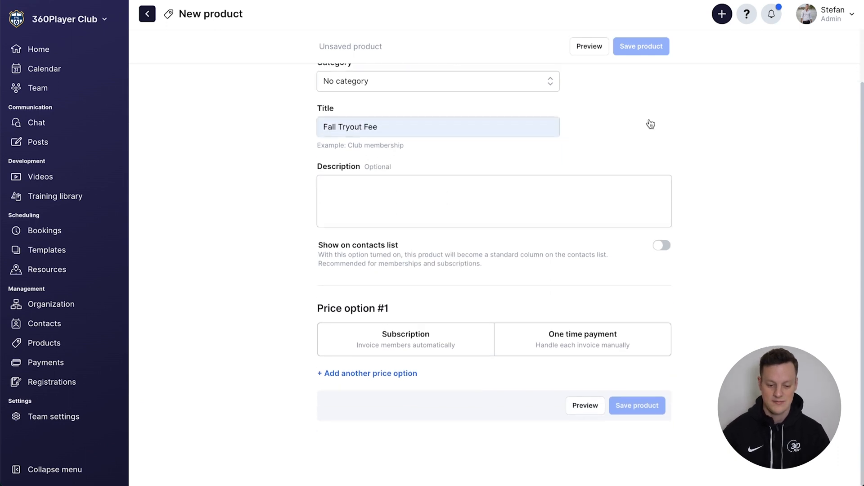
Step: Give it a one-time price of 50 and save the product
{"action": "left_click", "coordinate": [582, 241]}
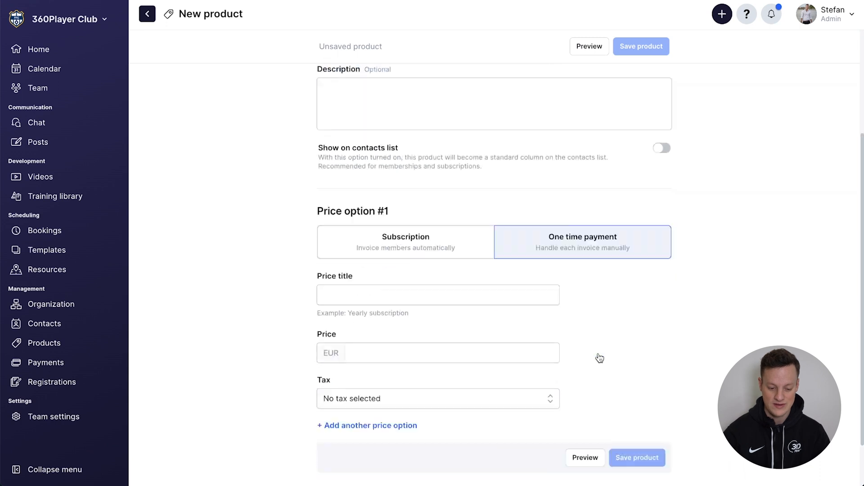
{"action": "left_click", "coordinate": [438, 303]}
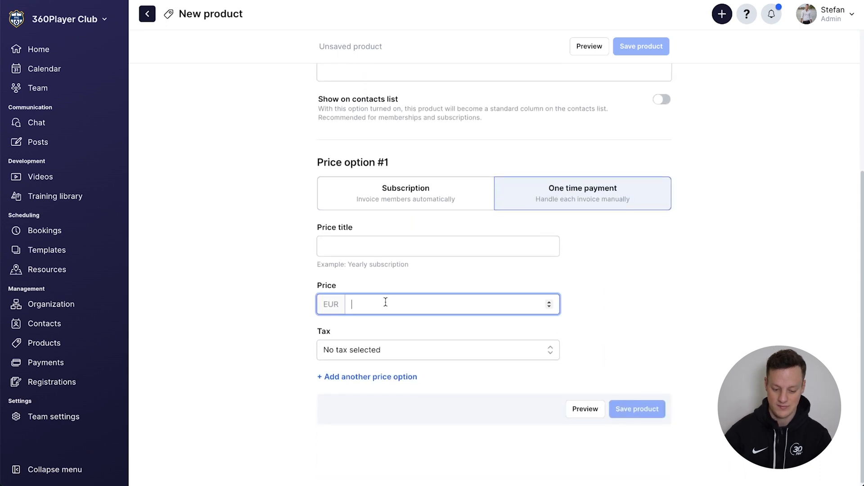
{"action": "type", "text": "50"}
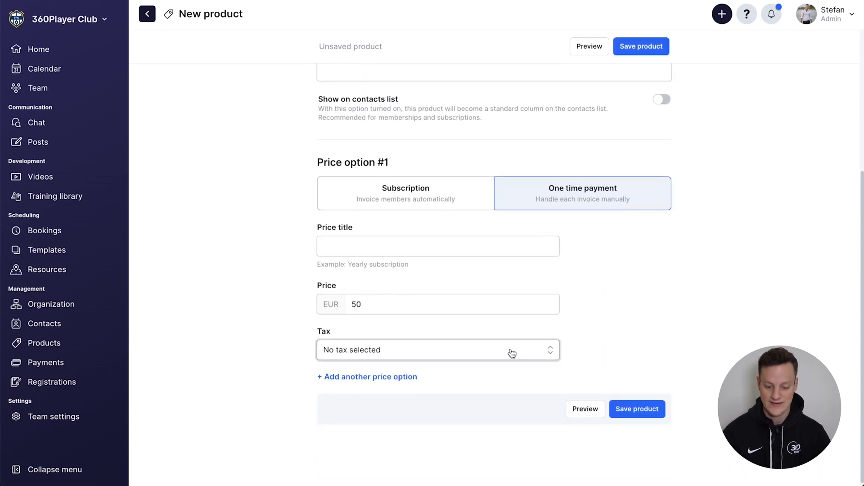
{"action": "left_click", "coordinate": [640, 46]}
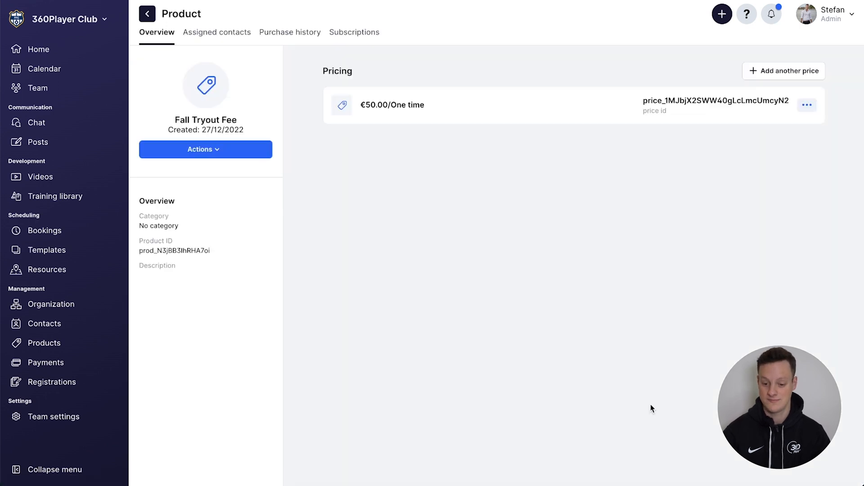
Step: Open the Club Tryout registration for editing and go to its products section
{"action": "left_click", "coordinate": [52, 382]}
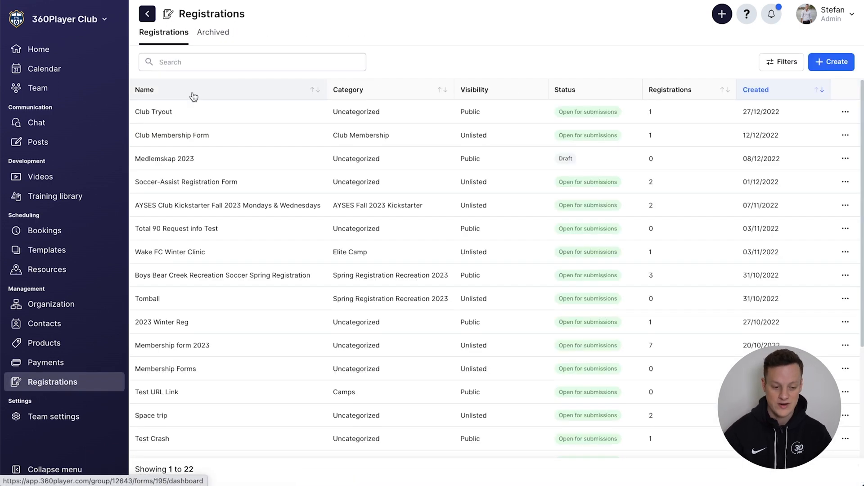
{"action": "left_click", "coordinate": [153, 112]}
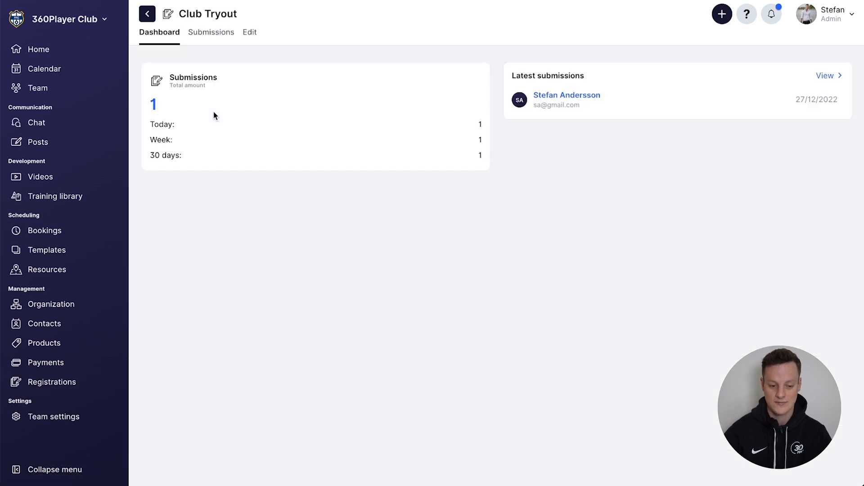
{"action": "left_click", "coordinate": [249, 32]}
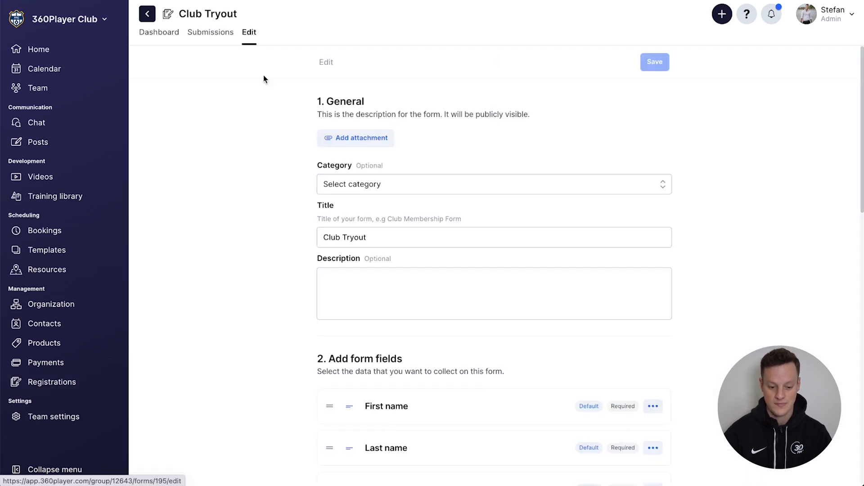
{"action": "scroll", "scroll_direction": "down", "scroll_amount": 3}
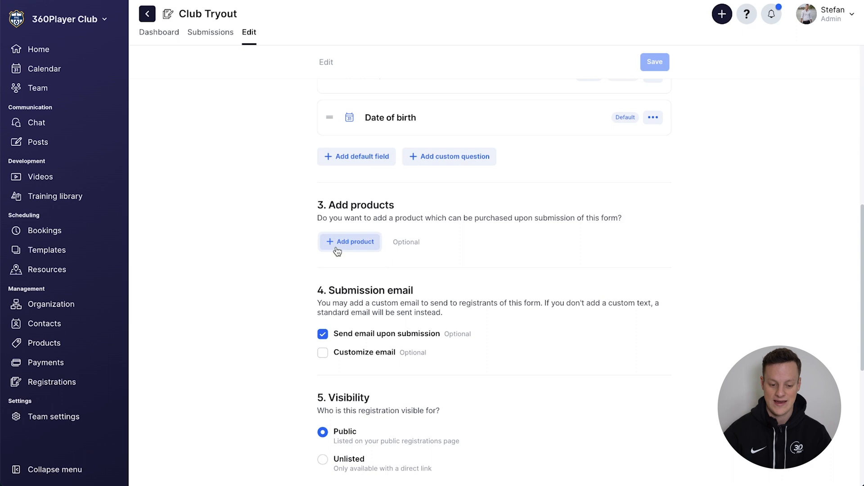
Step: Attach Fall Tryout Fee with its €50 one-time price, save the form and view the public page
{"action": "left_click", "coordinate": [350, 241]}
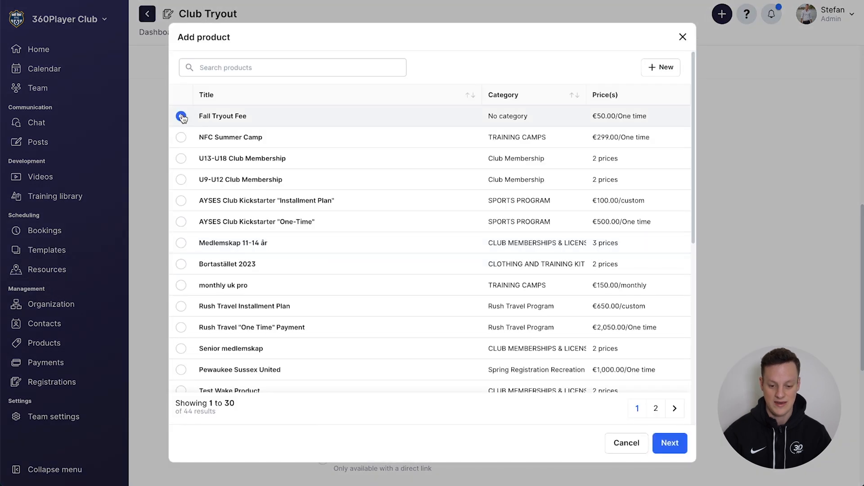
{"action": "left_click", "coordinate": [670, 443]}
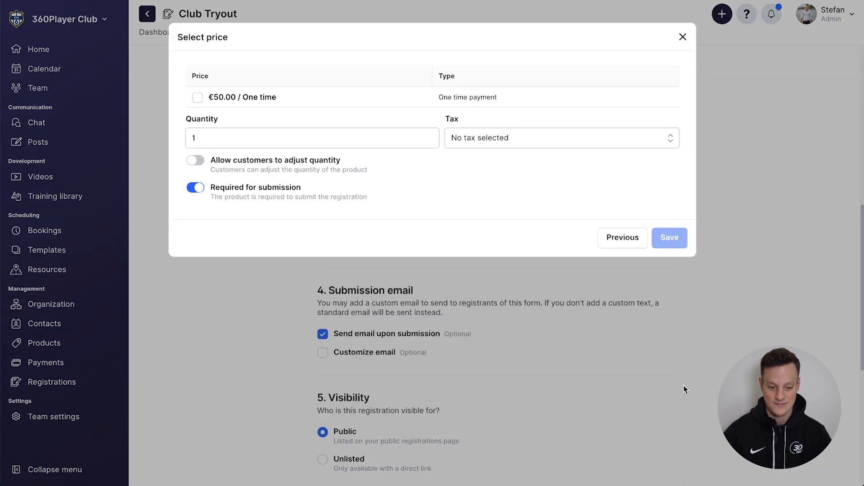
{"action": "left_click", "coordinate": [197, 97]}
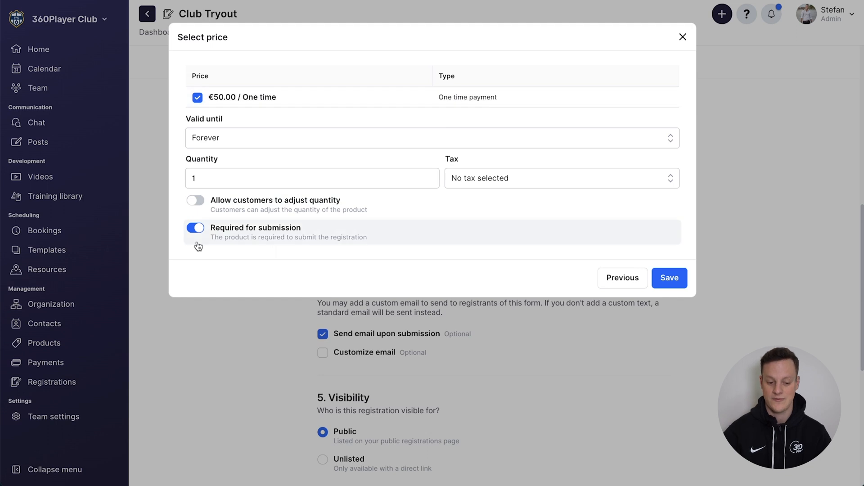
{"action": "left_click", "coordinate": [669, 278]}
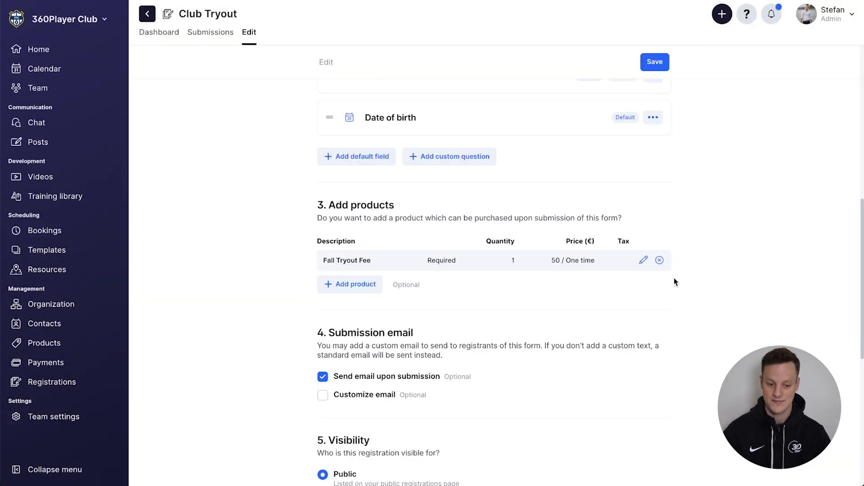
{"action": "left_click", "coordinate": [654, 62]}
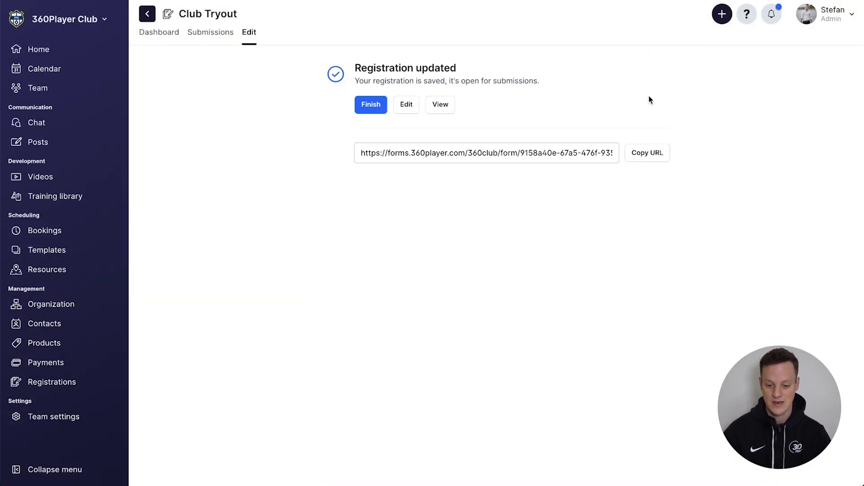
{"action": "left_click", "coordinate": [647, 153]}
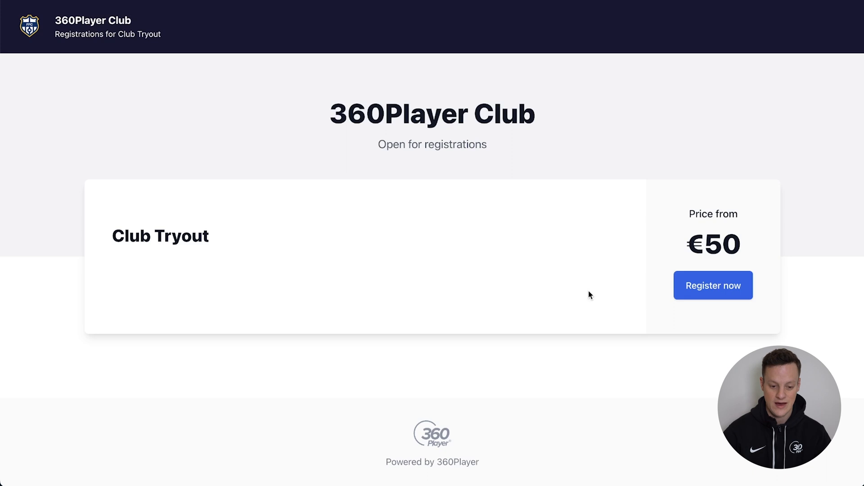
Step: Register for Club Tryout through the contact, products and payment steps and send it
{"action": "left_click", "coordinate": [712, 285]}
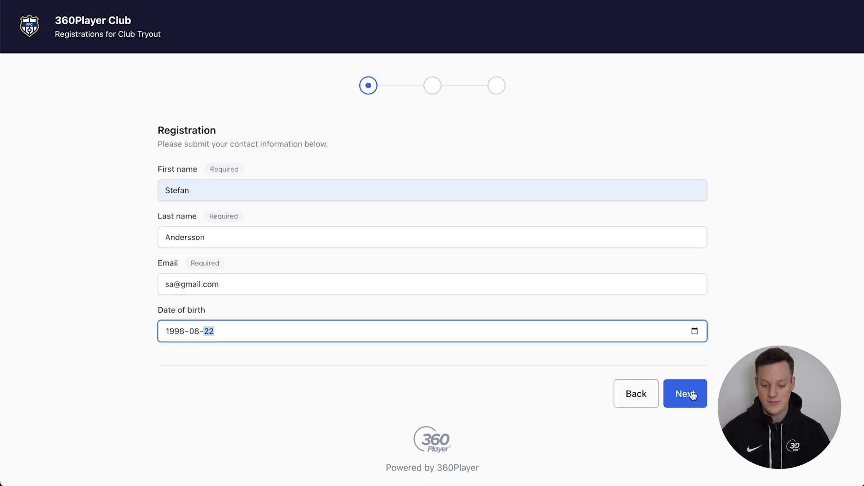
{"action": "left_click", "coordinate": [684, 394]}
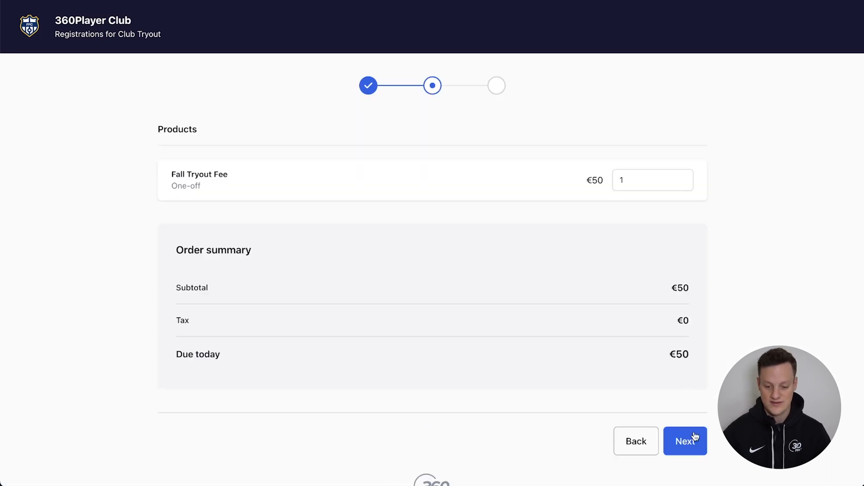
{"action": "left_click", "coordinate": [685, 442]}
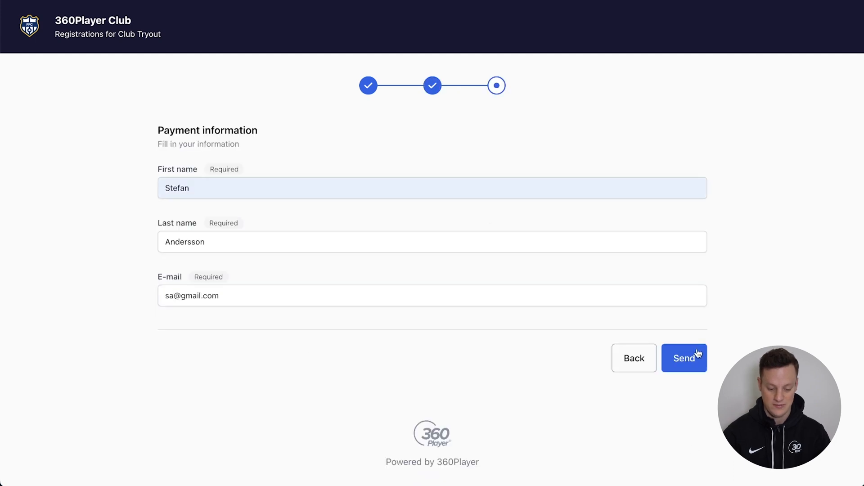
{"action": "left_click", "coordinate": [684, 357]}
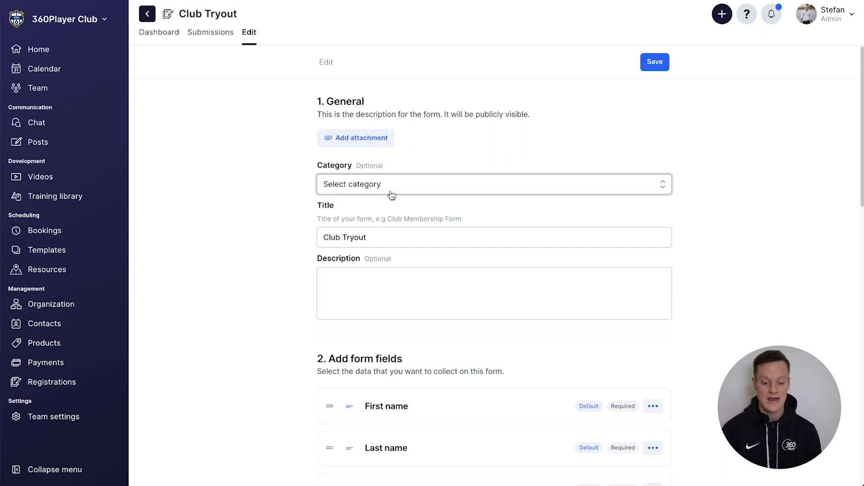
{"action": "scroll", "scroll_direction": "down", "scroll_amount": 3}
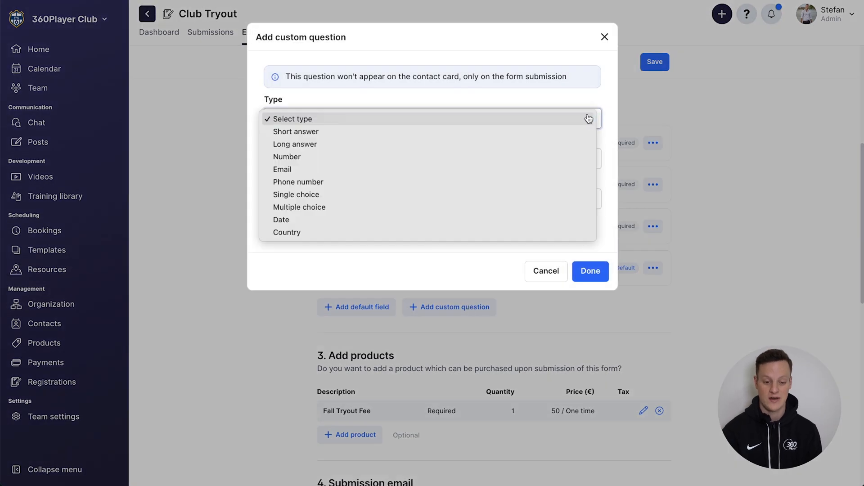
{"action": "mouse_move", "coordinate": [483, 146]}
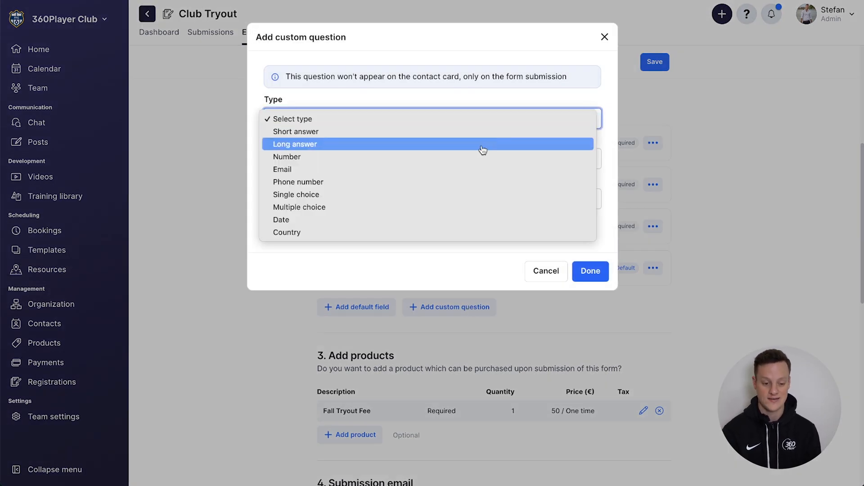
{"action": "mouse_move", "coordinate": [345, 195]}
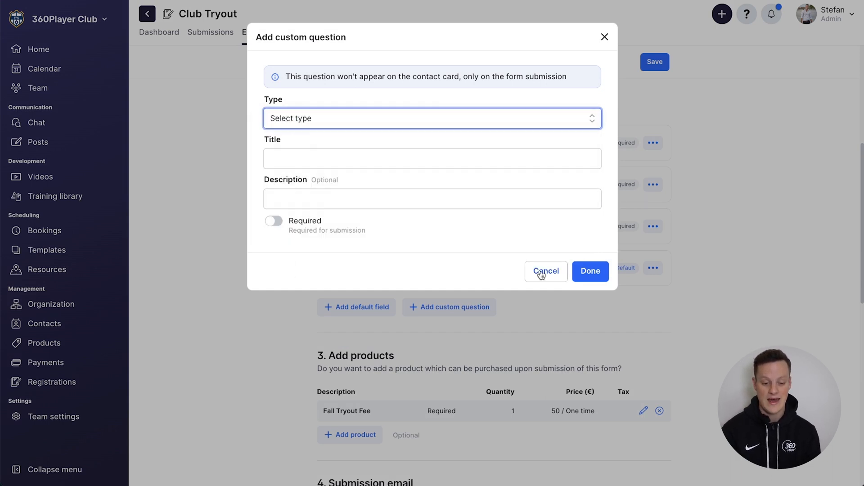
{"action": "left_click", "coordinate": [546, 271]}
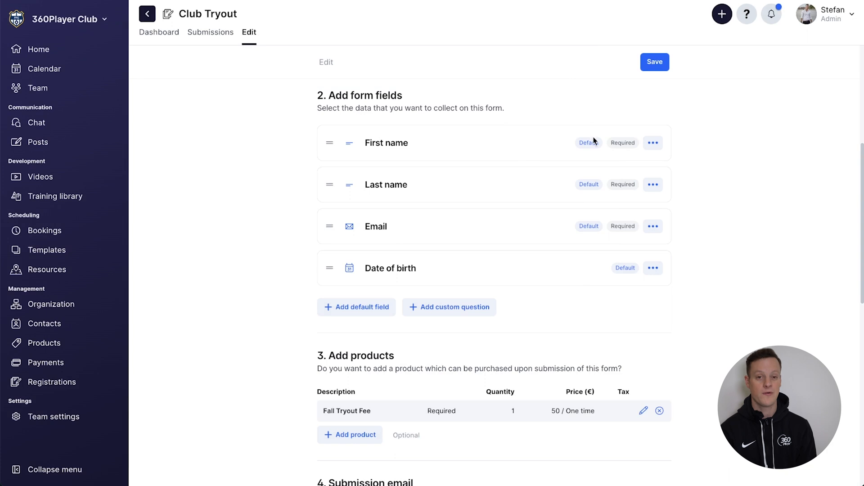
{"action": "mouse_move", "coordinate": [524, 155]}
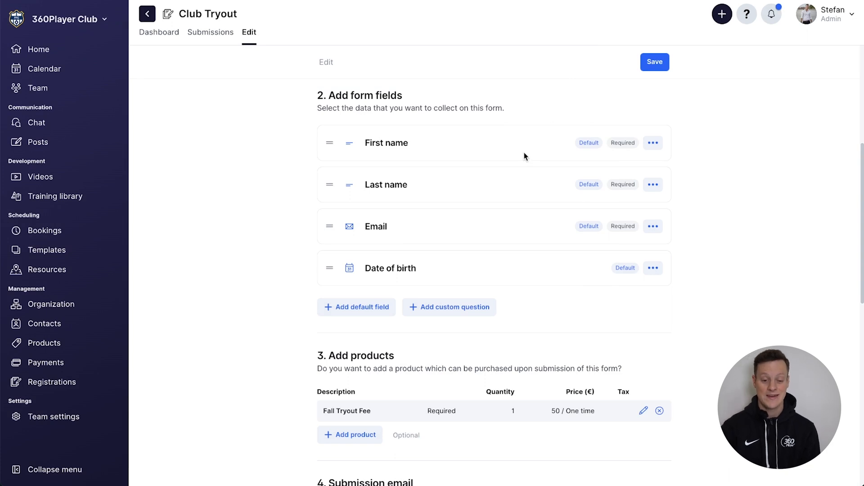
Step: Enable Customize email for the submission email and scroll to Visibility and Availability
{"action": "scroll", "scroll_direction": "down", "scroll_amount": 3}
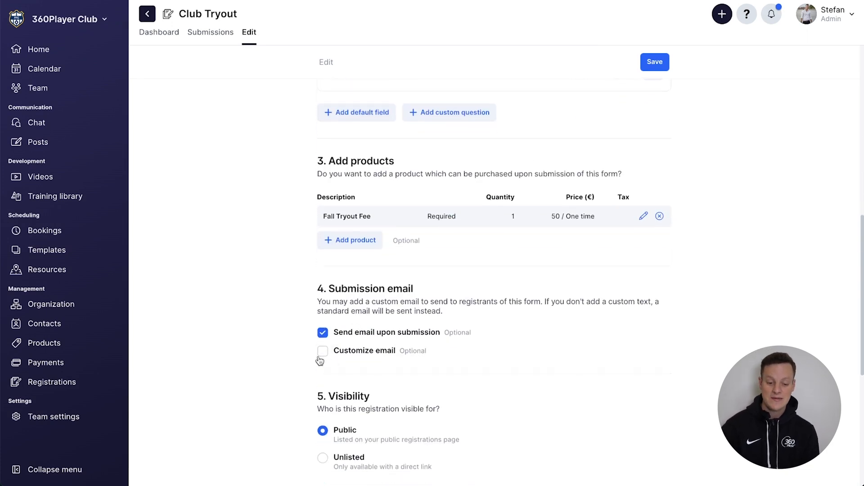
{"action": "left_click", "coordinate": [322, 351]}
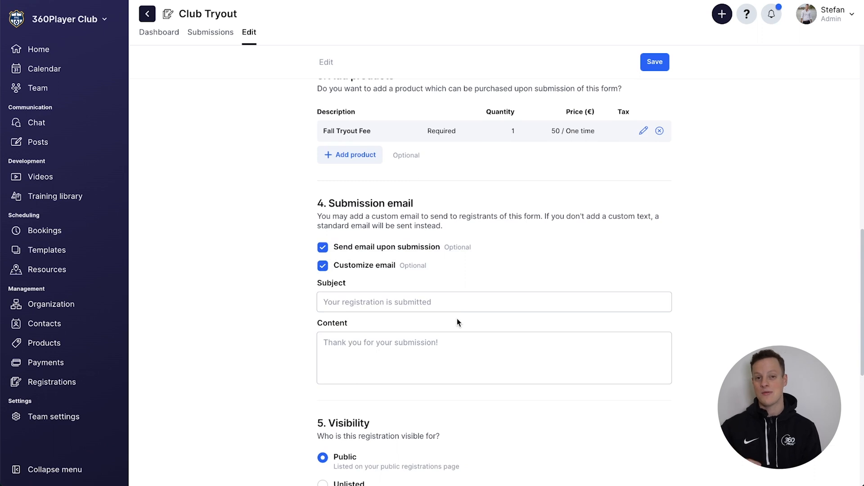
{"action": "scroll", "scroll_direction": "down", "scroll_amount": 3}
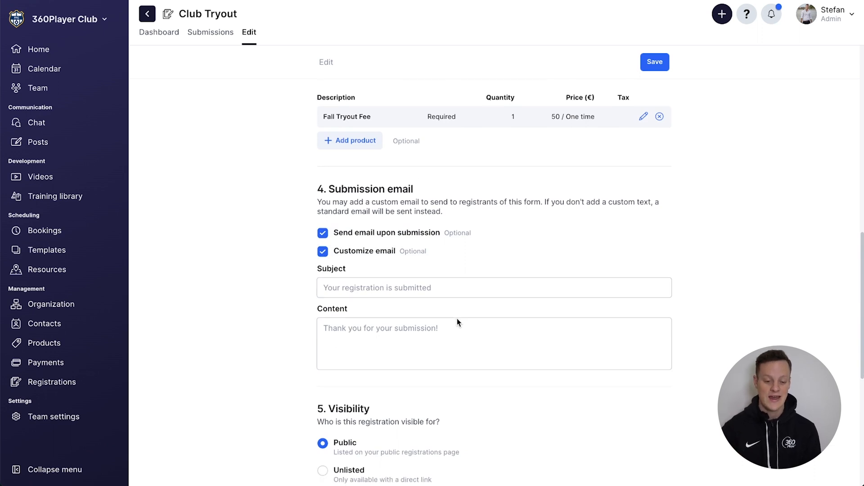
{"action": "scroll", "scroll_direction": "down", "scroll_amount": 3}
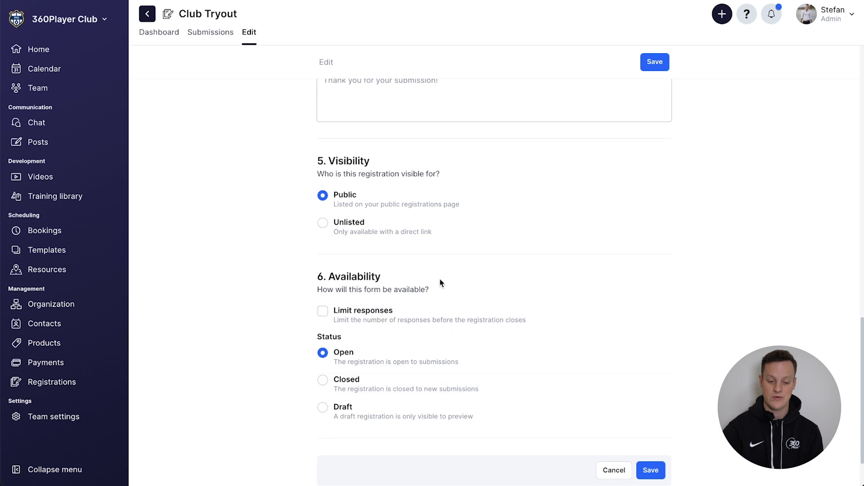
{"action": "mouse_move", "coordinate": [397, 315]}
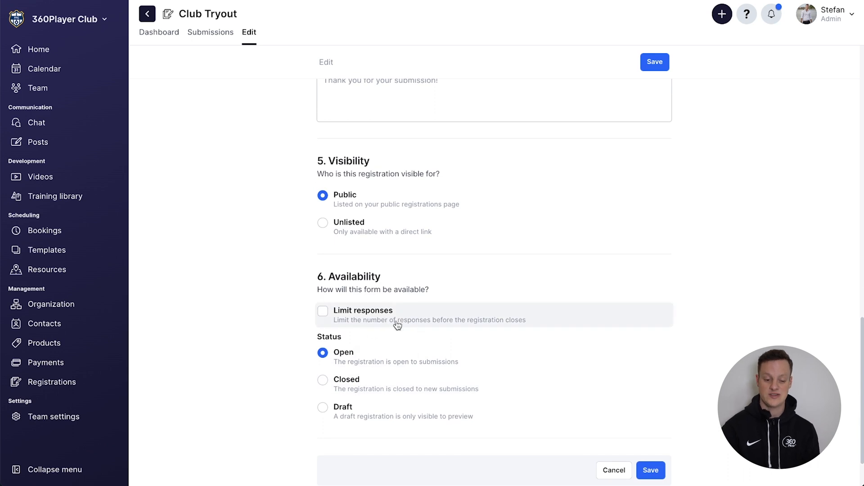
{"action": "mouse_move", "coordinate": [357, 315]}
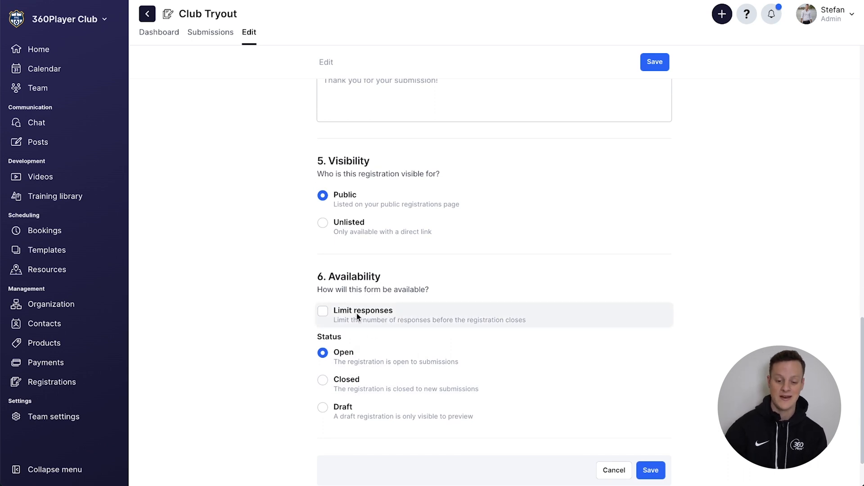
{"action": "scroll", "scroll_direction": "down", "scroll_amount": 3}
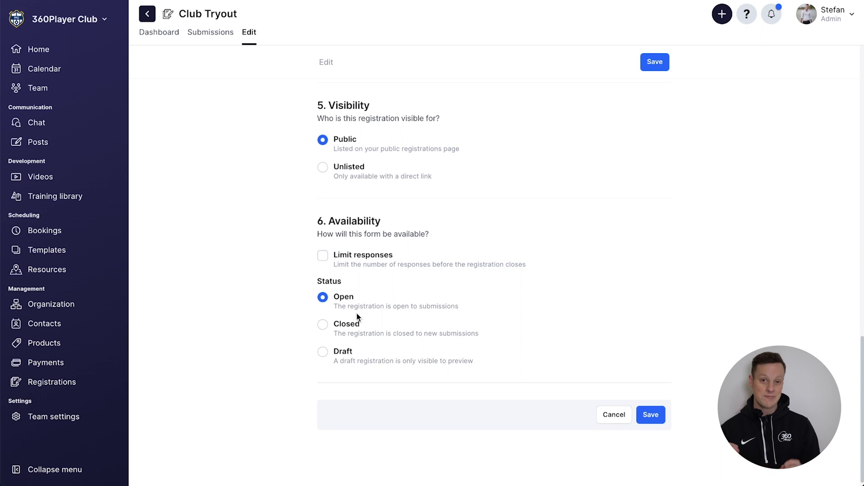